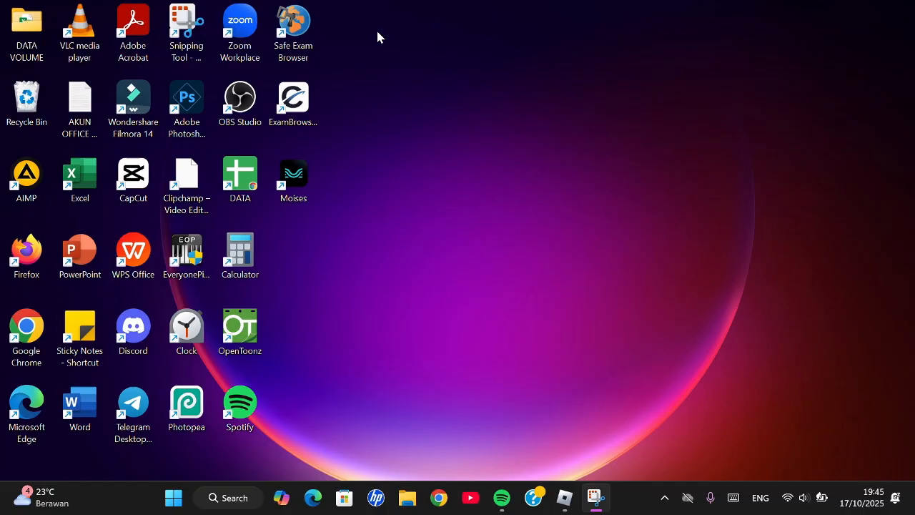
mouse_move(403, 160)
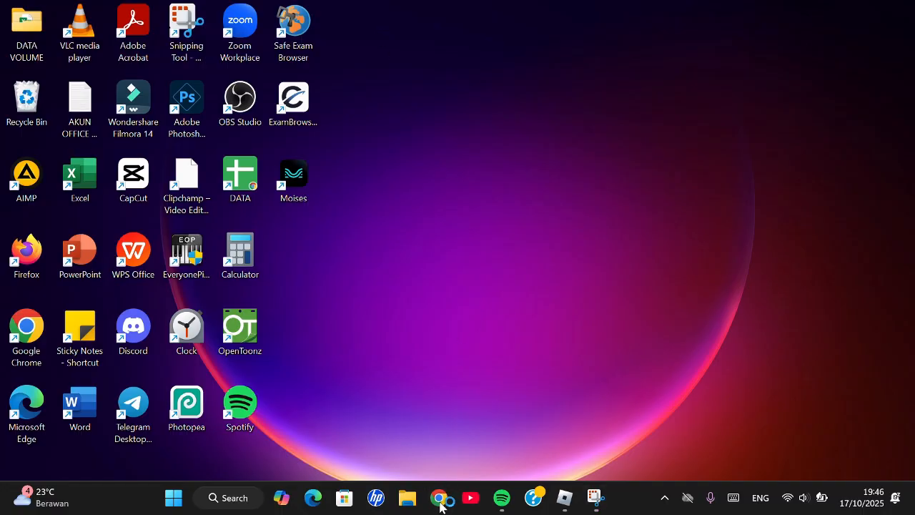
Step: Launch Chrome with the first profile and search Google for 'vpn proxy chrome extension'
left_click(439, 497)
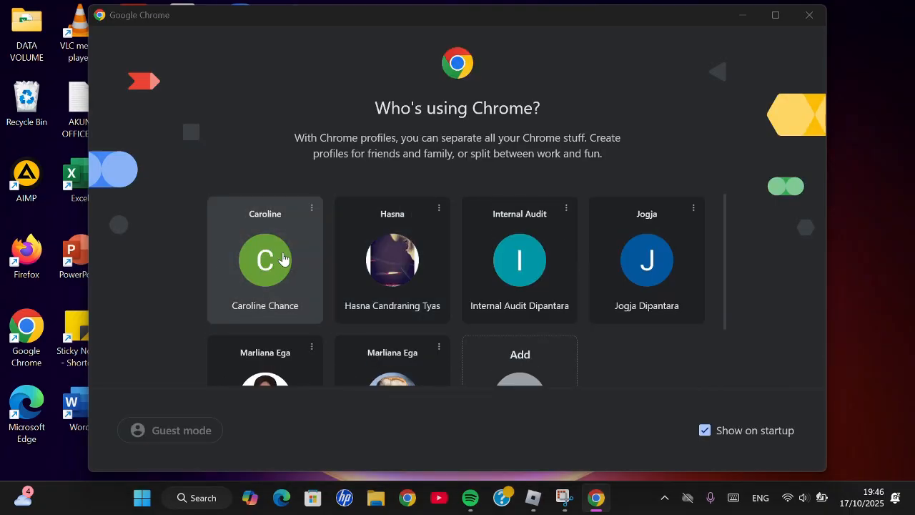
left_click(265, 259)
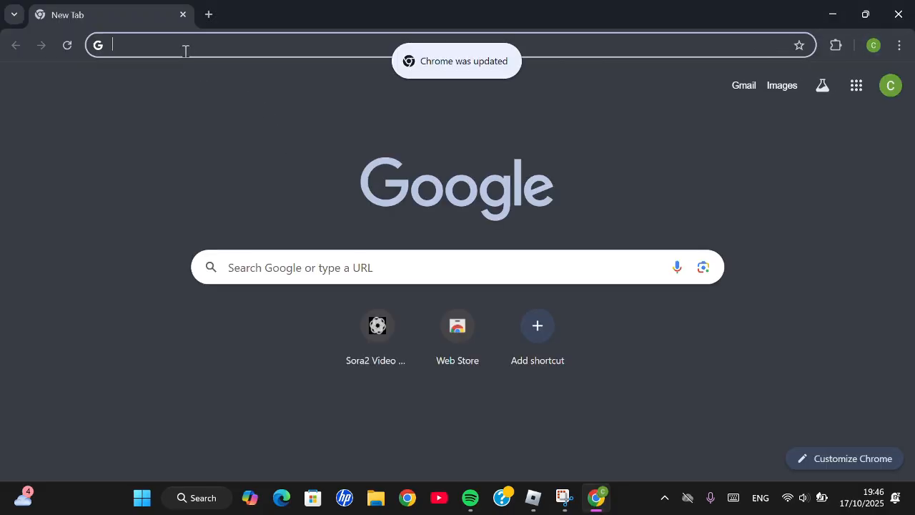
type("vpn")
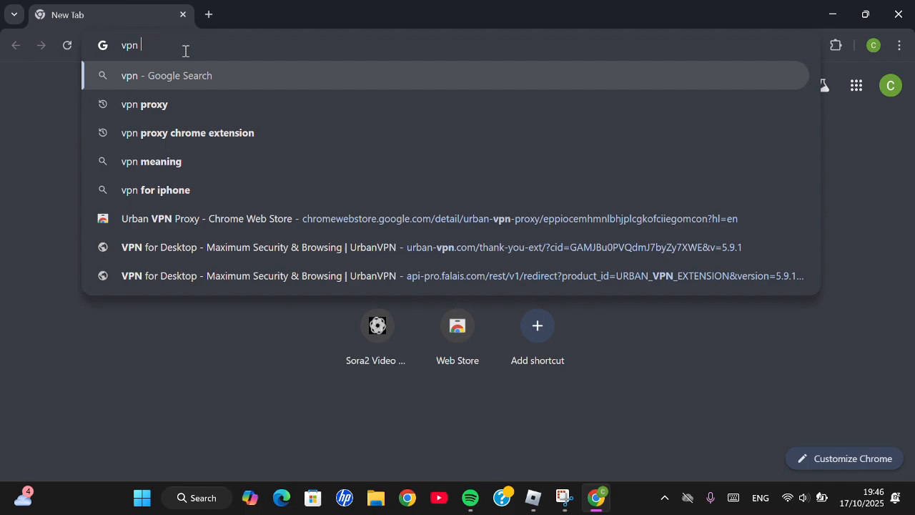
left_click(188, 133)
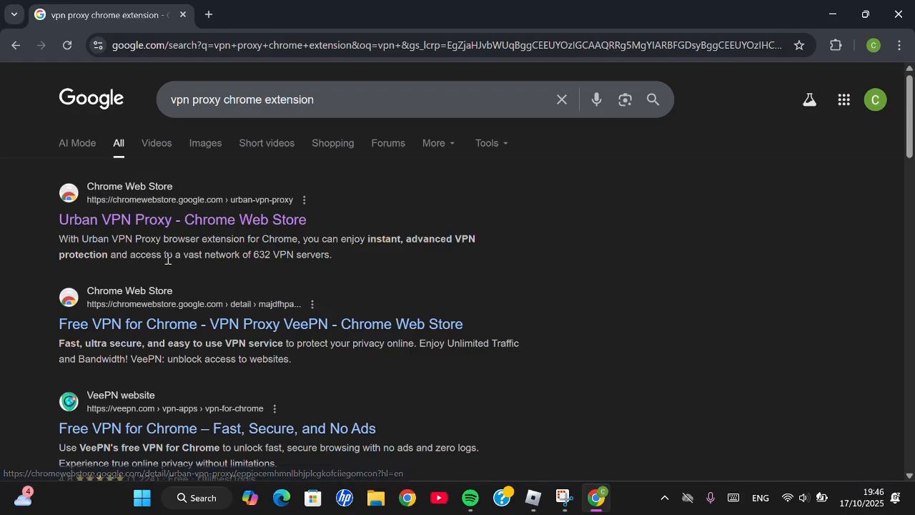
Step: Open the 'Urban VPN Proxy - Chrome Web Store' search result
left_click(182, 219)
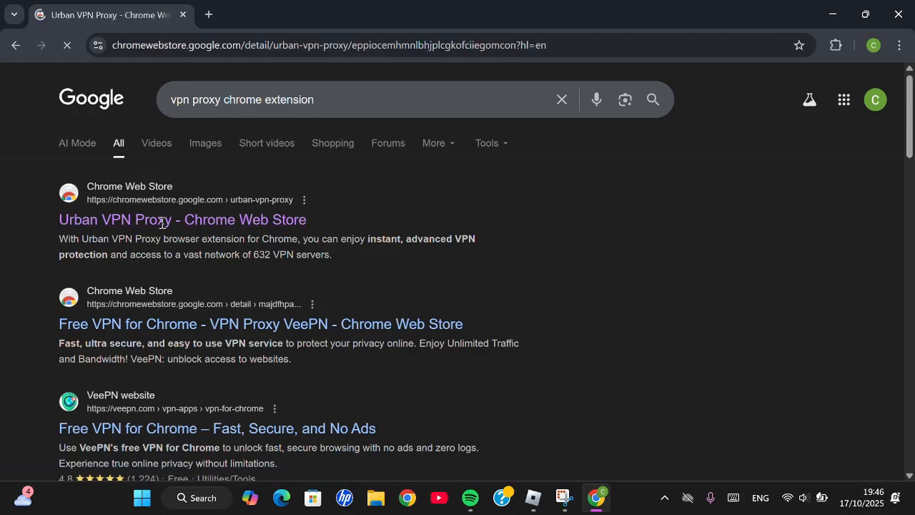
left_click(182, 220)
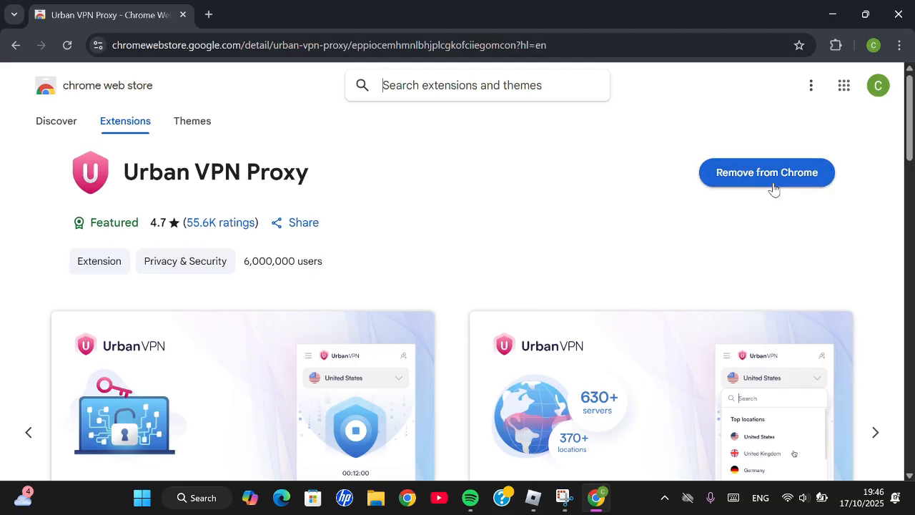
mouse_move(522, 197)
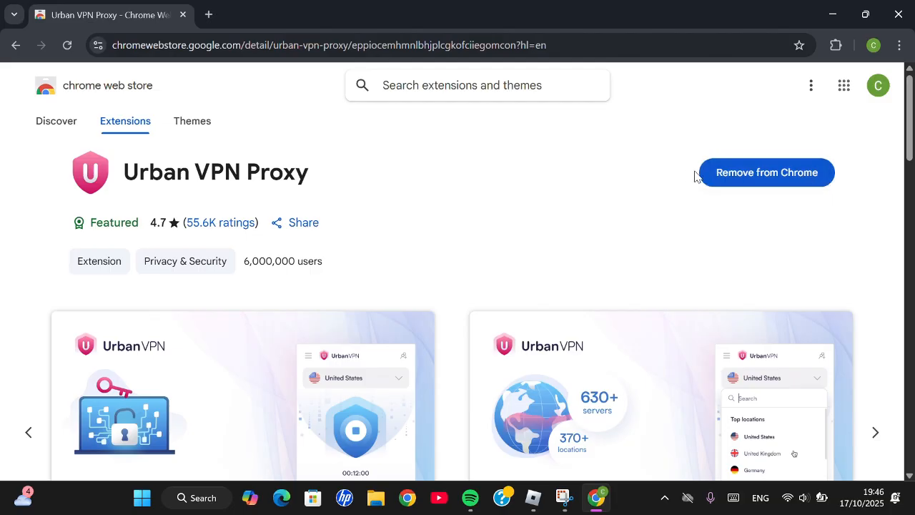
mouse_move(753, 181)
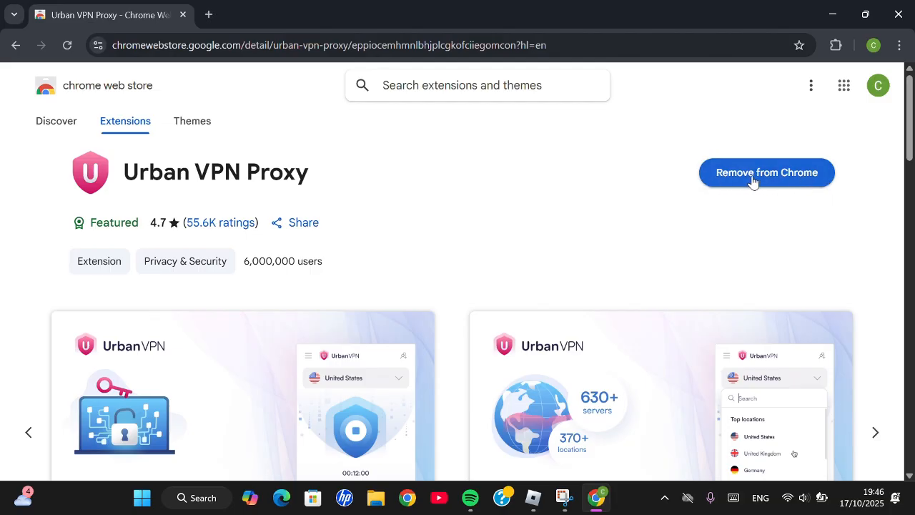
mouse_move(699, 149)
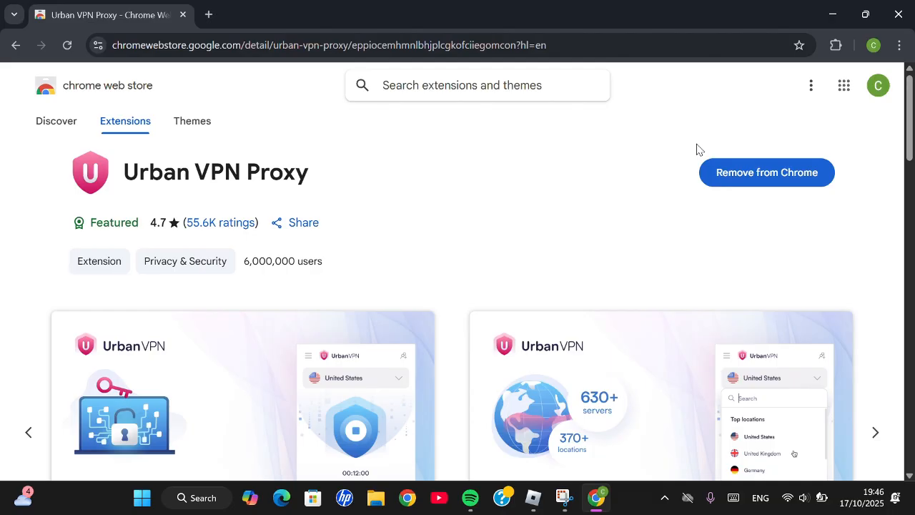
mouse_move(222, 209)
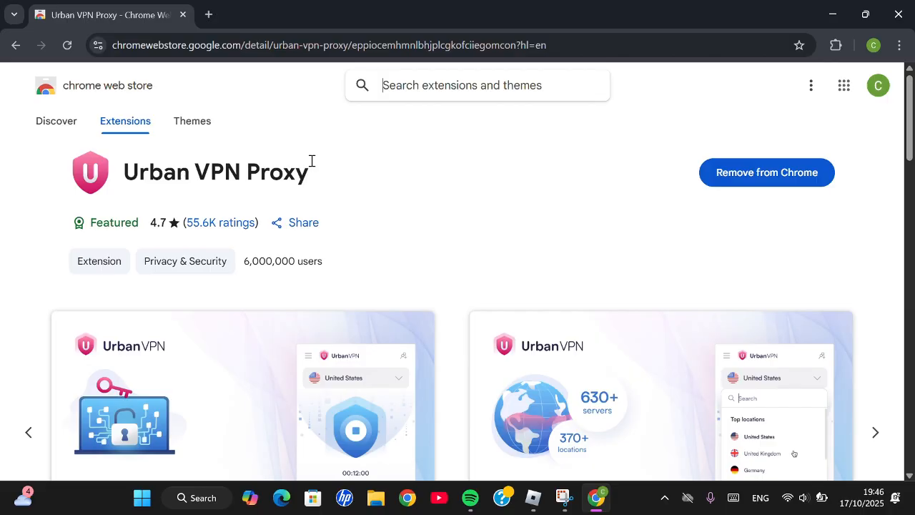
Step: Open Urban VPN Proxy from the Extensions menu and agree to its privacy terms
left_click(834, 45)
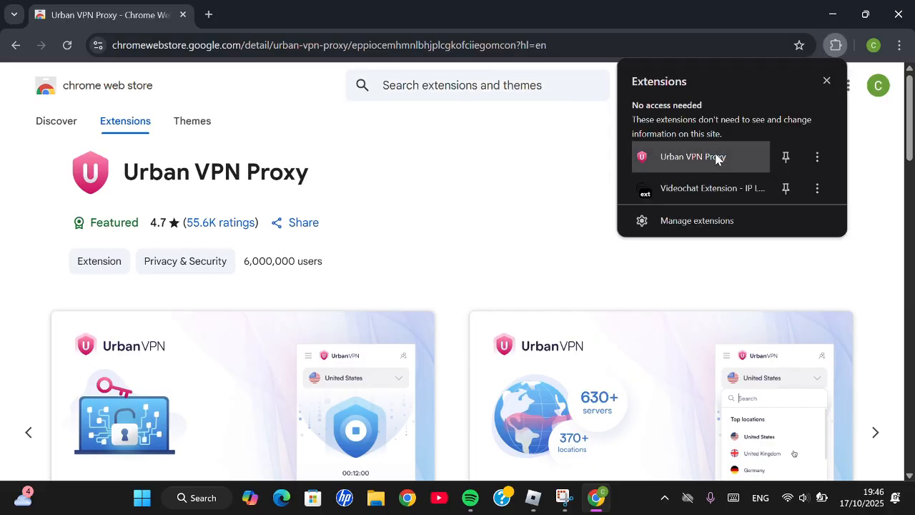
left_click(692, 156)
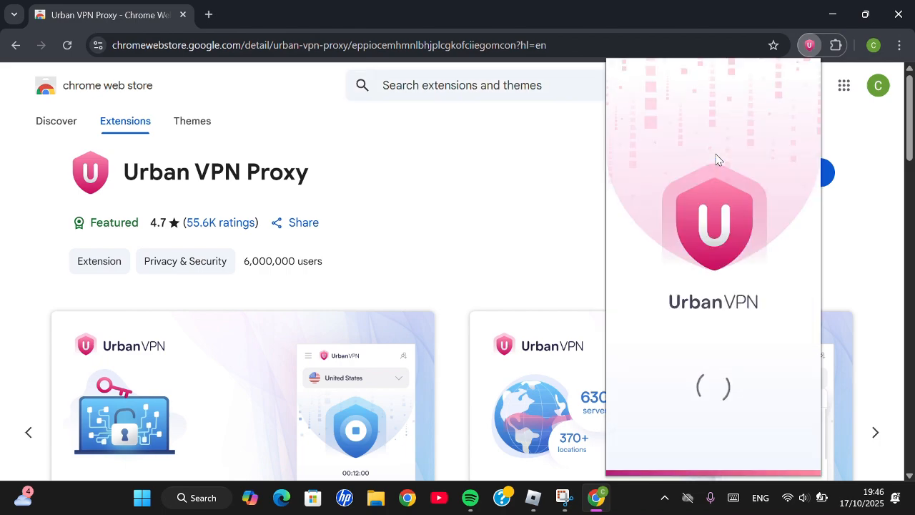
mouse_move(712, 255)
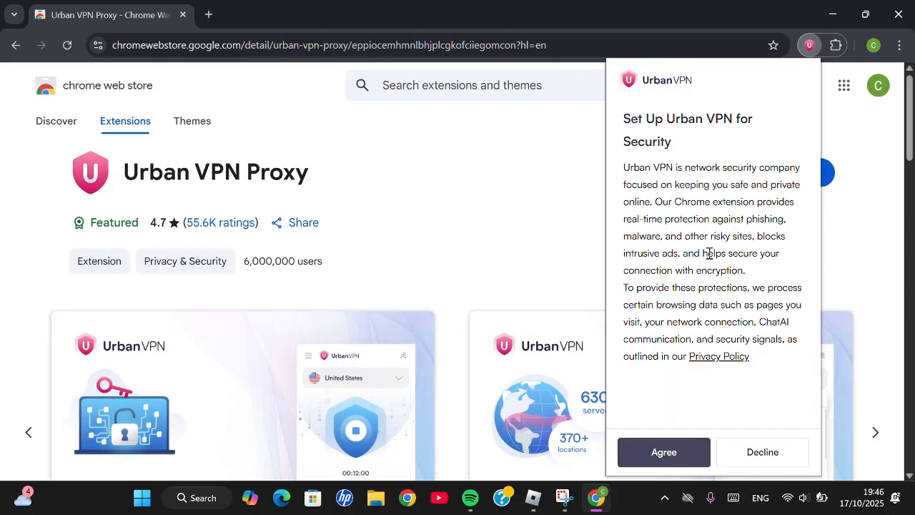
left_click(662, 452)
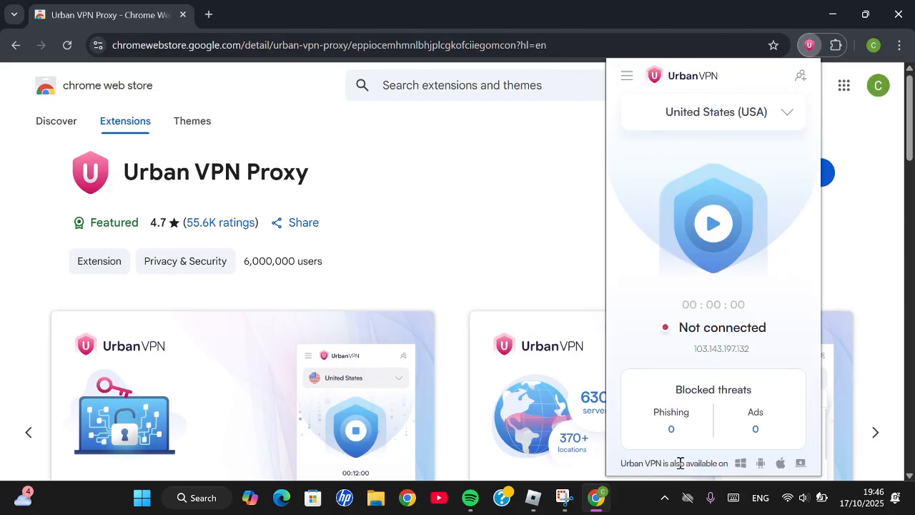
Step: Pick Germany from the Top locations list to connect the VPN
left_click(712, 111)
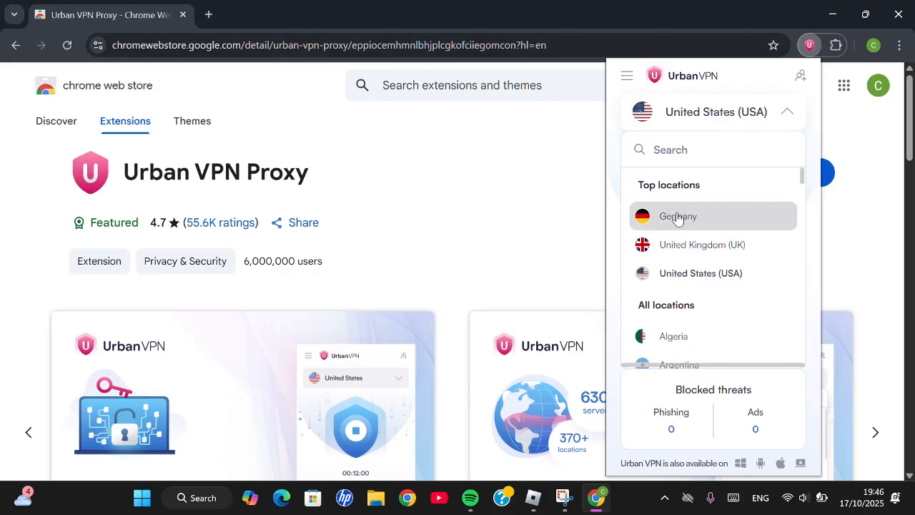
left_click(677, 216)
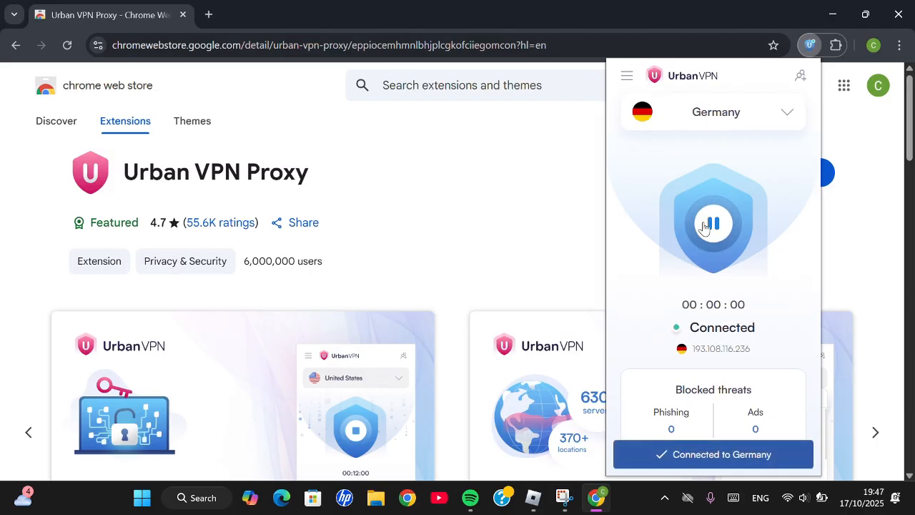
left_click(713, 223)
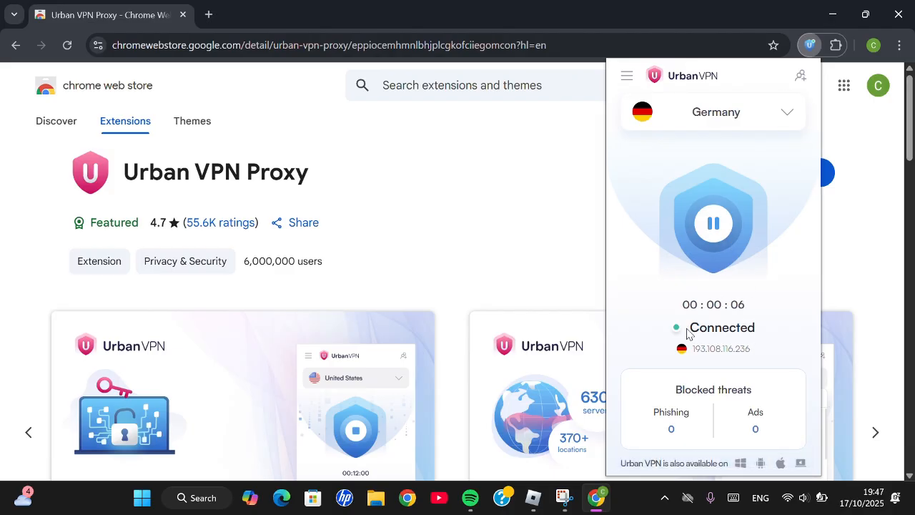
mouse_move(425, 225)
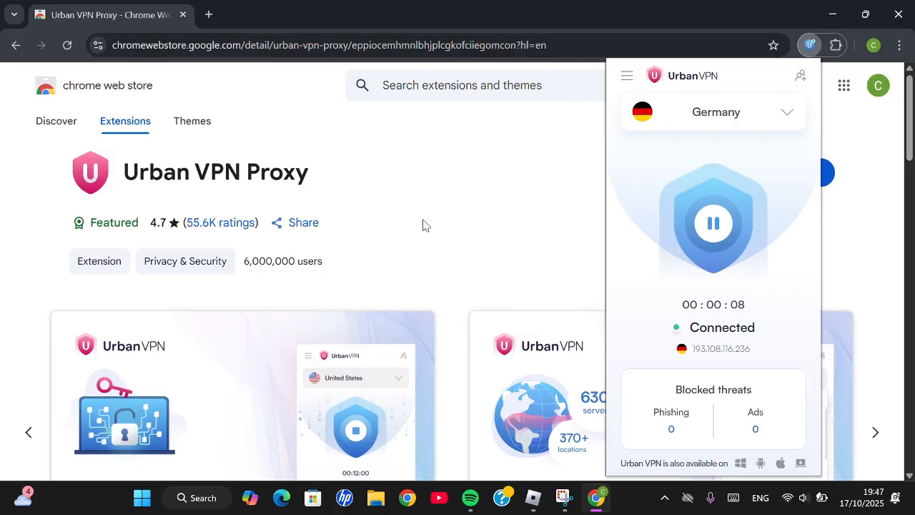